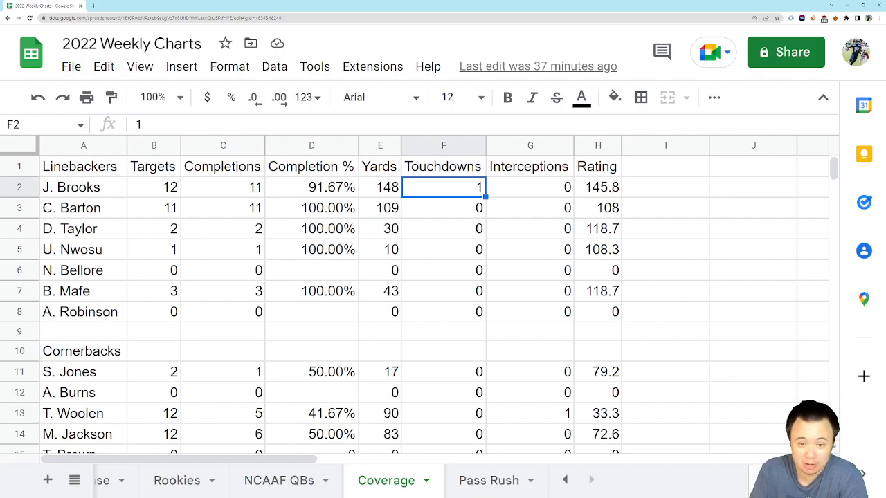
mouse_move(753, 218)
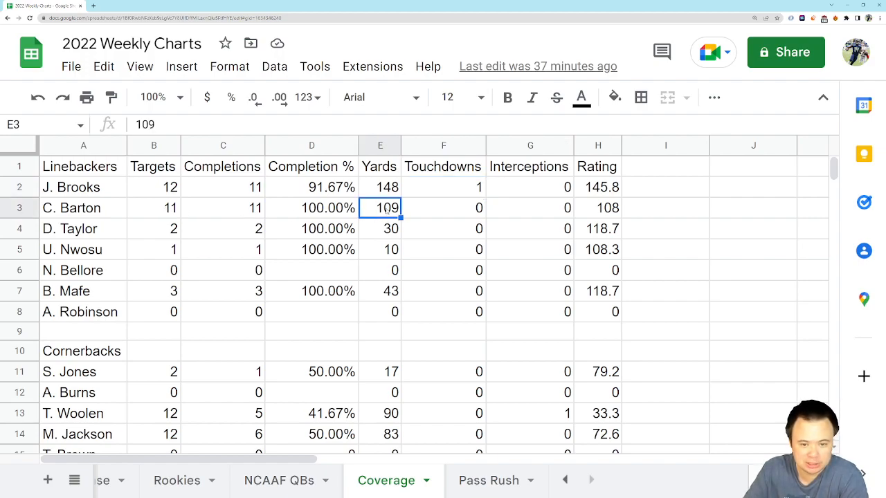
Check the edit history of the 109 yards in E3, then close it
left_click(379, 207)
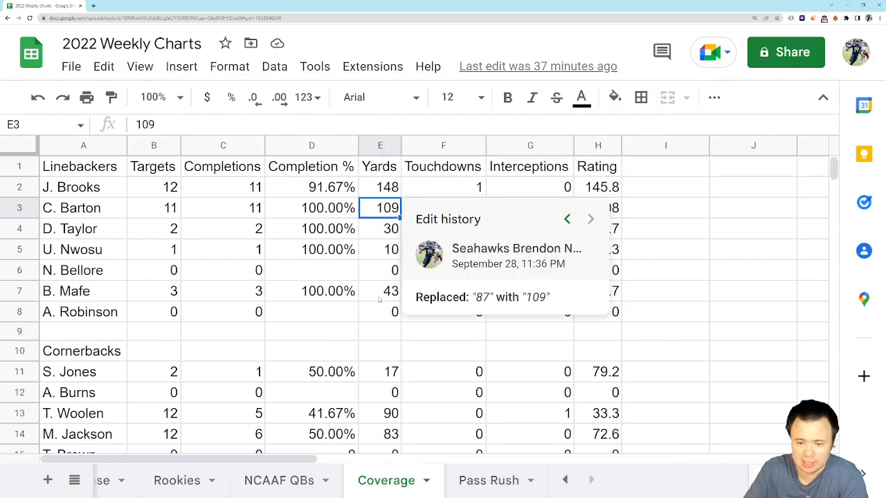
mouse_move(371, 290)
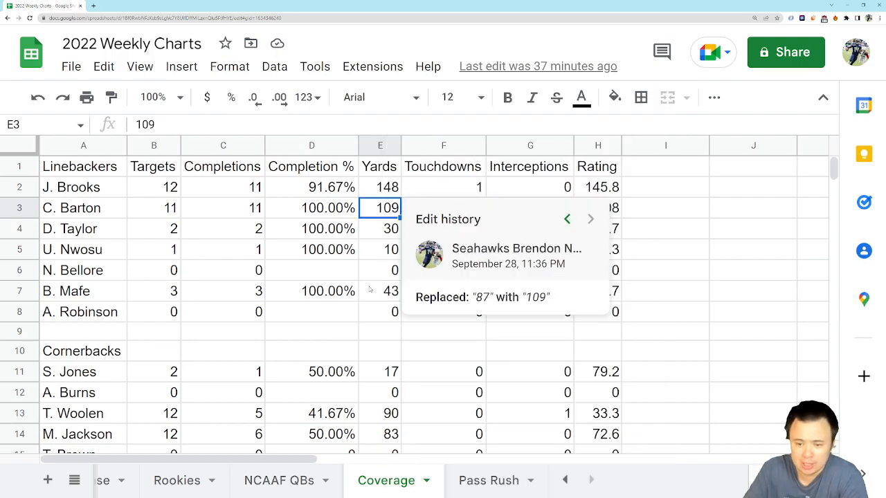
mouse_move(353, 276)
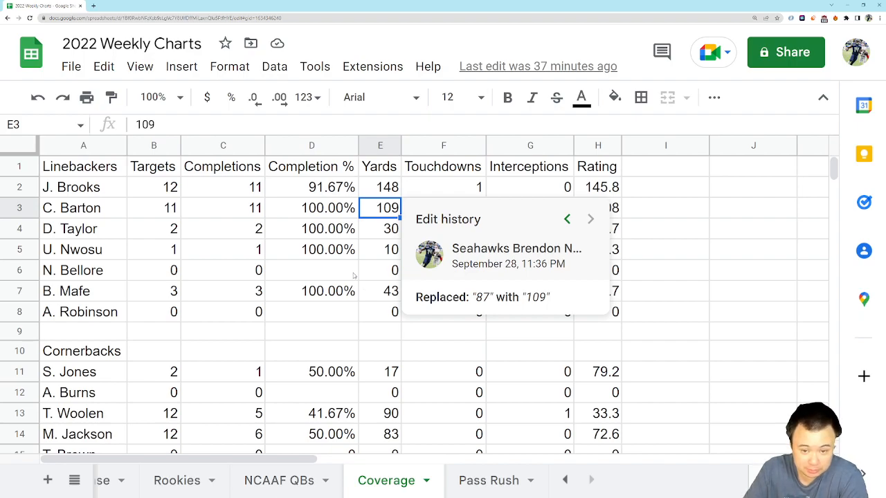
left_click(310, 271)
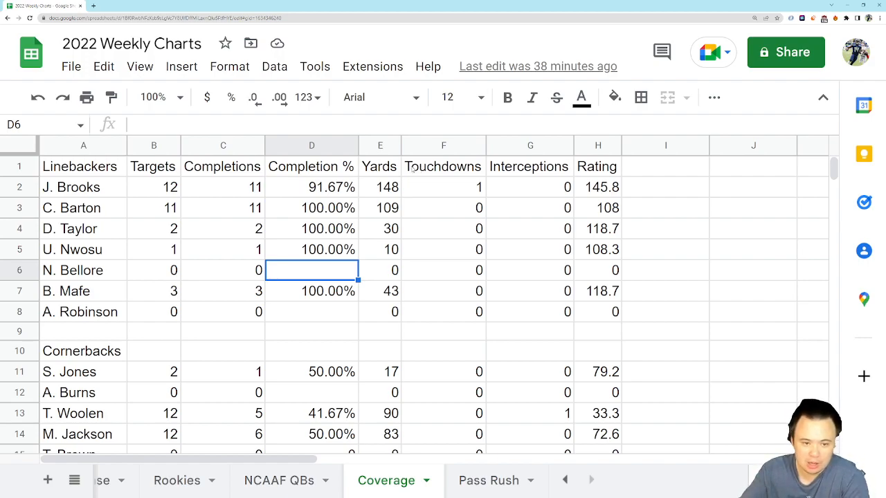
mouse_move(451, 280)
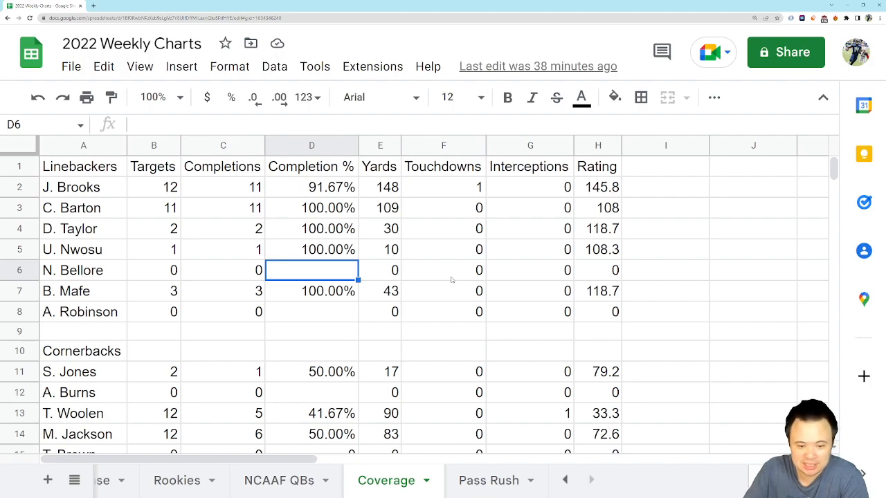
scroll("down", 3)
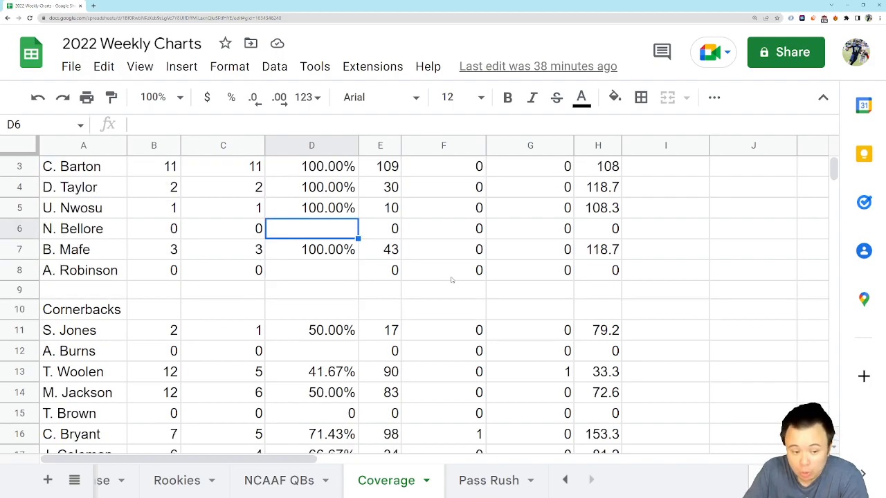
scroll("down", 3)
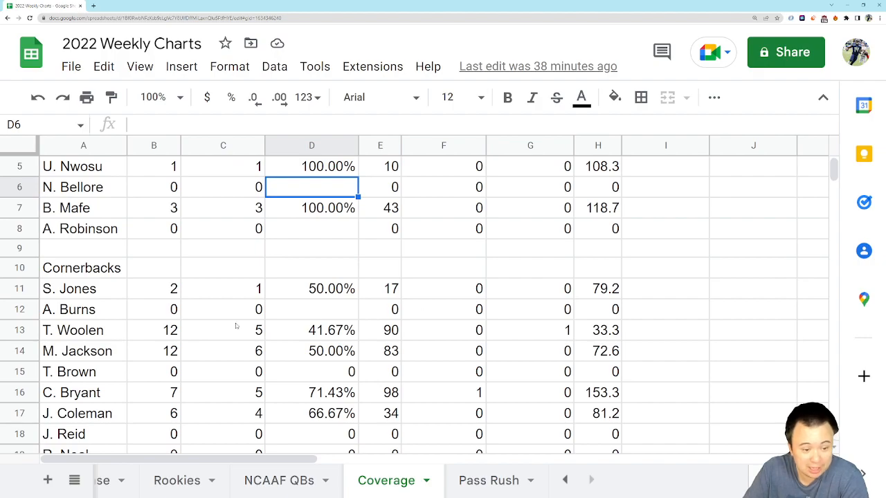
Show the edit history of row 13's 90 yards, then inspect its touchdowns and 33.3 rating
left_click(223, 330)
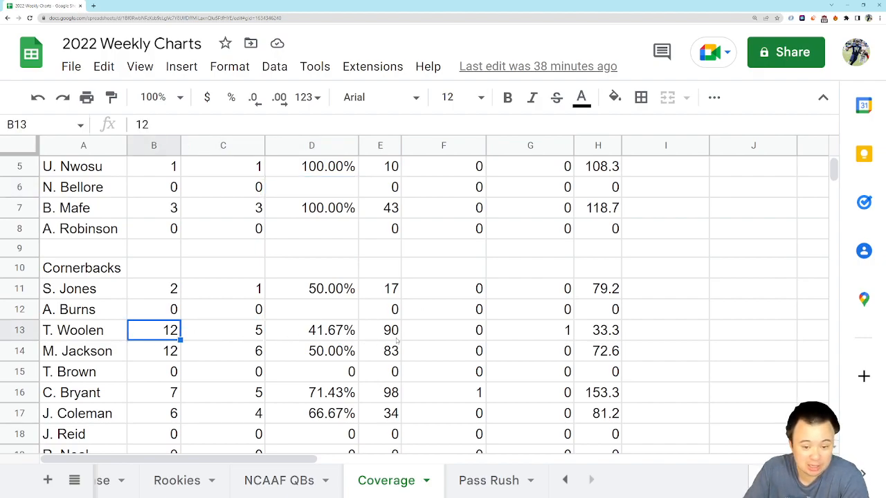
right_click(380, 330)
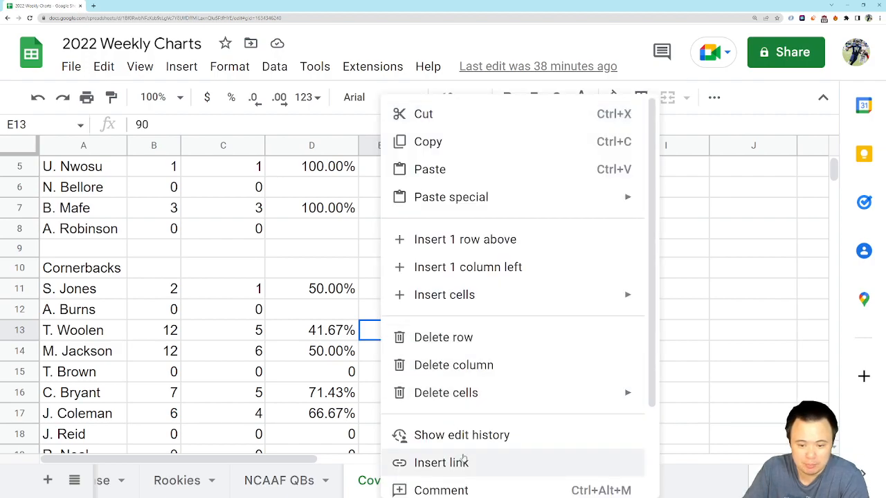
left_click(462, 435)
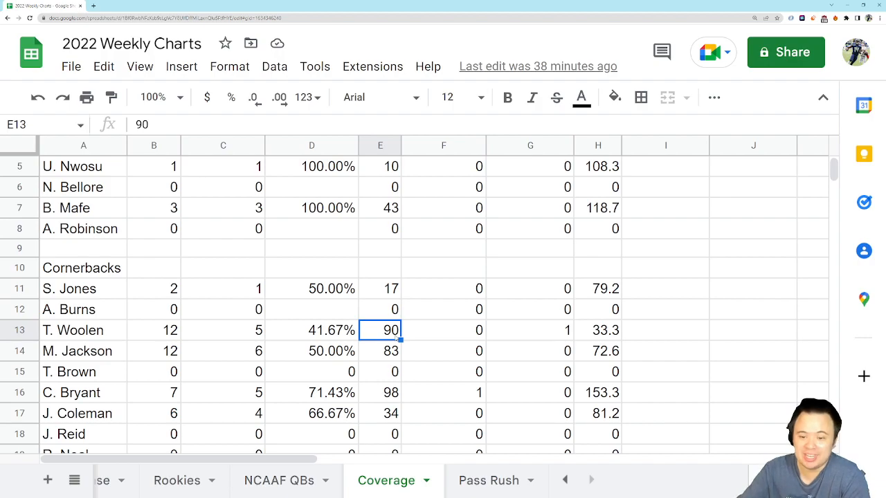
left_click(443, 330)
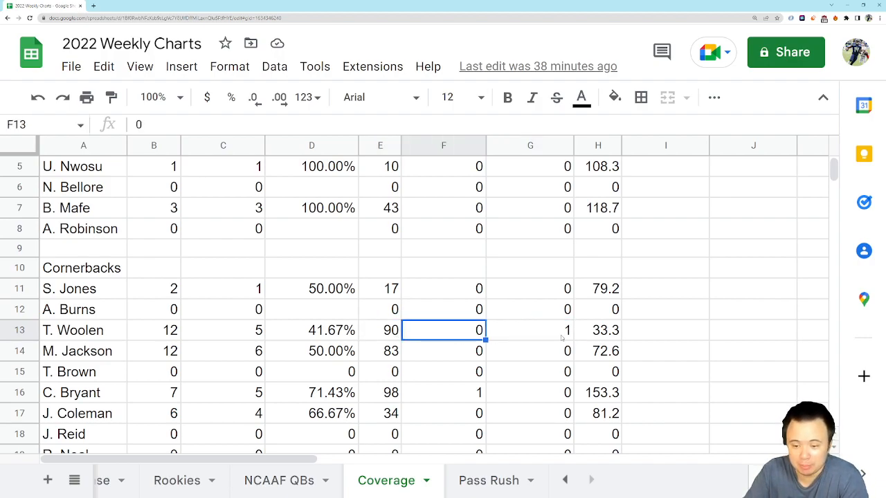
left_click(597, 330)
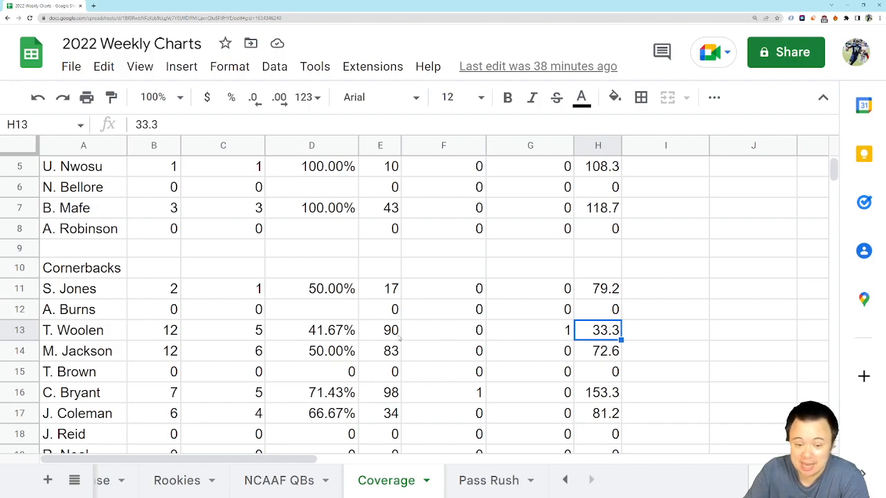
mouse_move(411, 343)
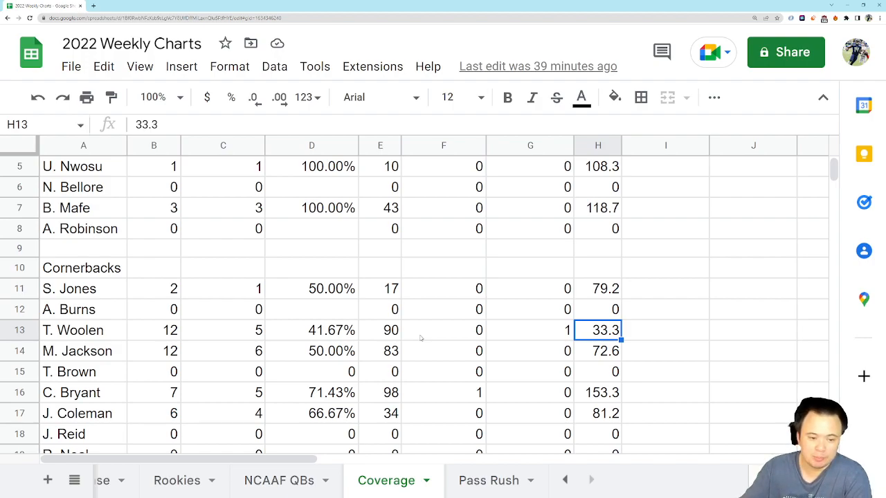
View the edit history of M. Jackson's 83 yards in E14, changed from 39
left_click(154, 351)
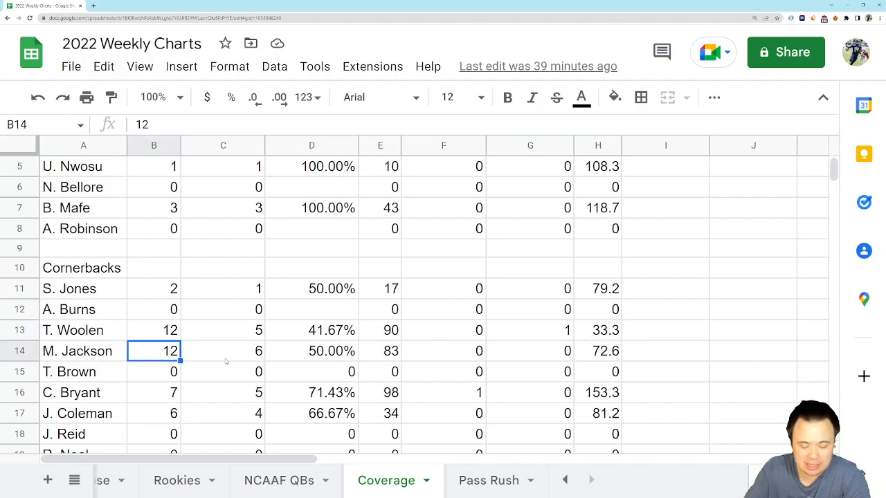
mouse_move(248, 361)
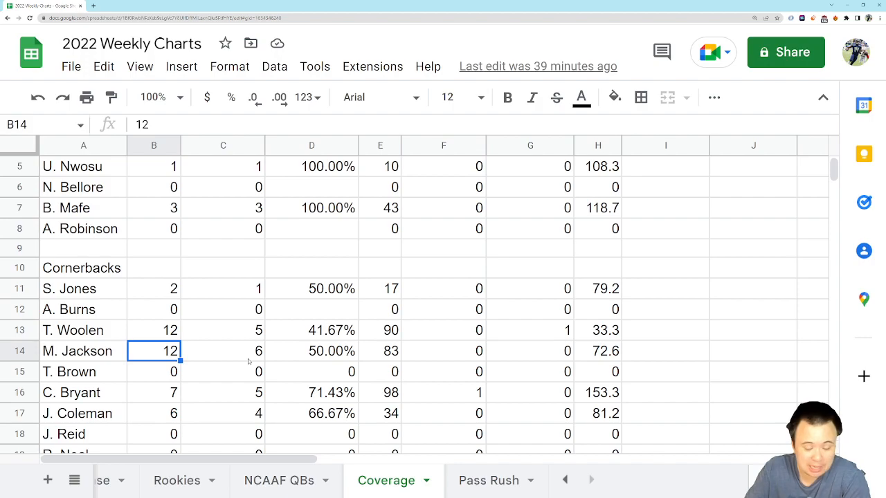
left_click(379, 351)
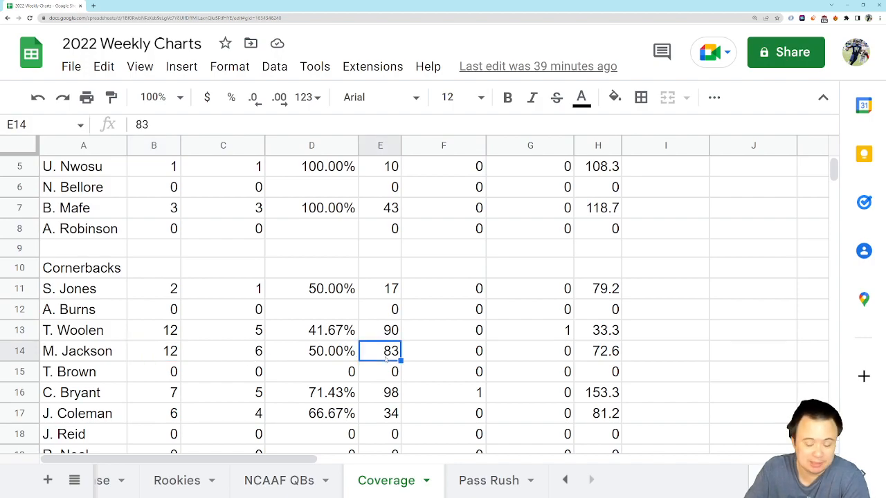
right_click(380, 352)
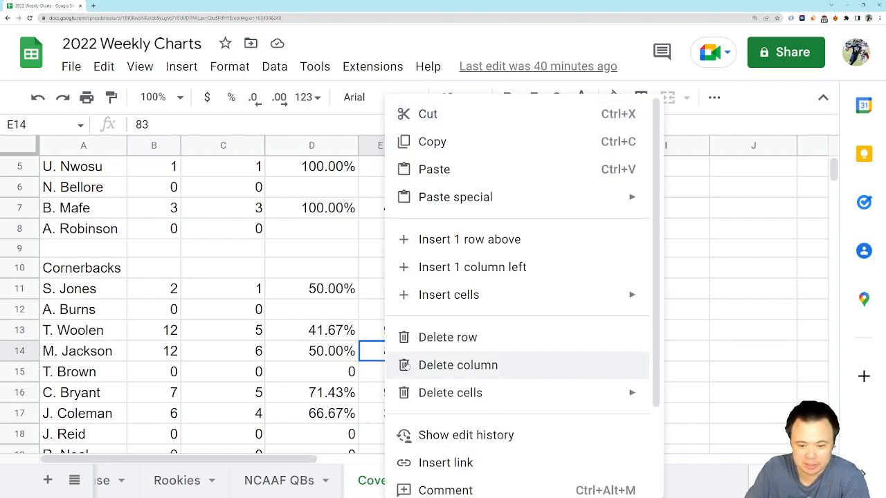
left_click(465, 434)
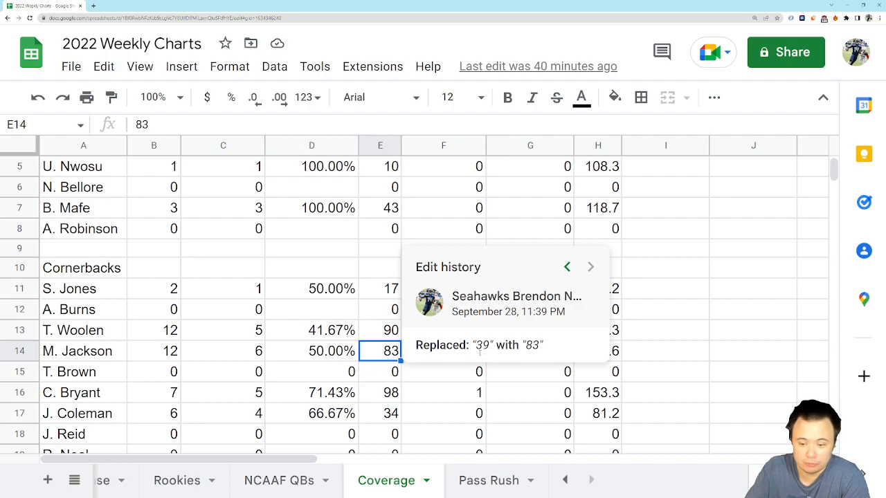
left_click(223, 351)
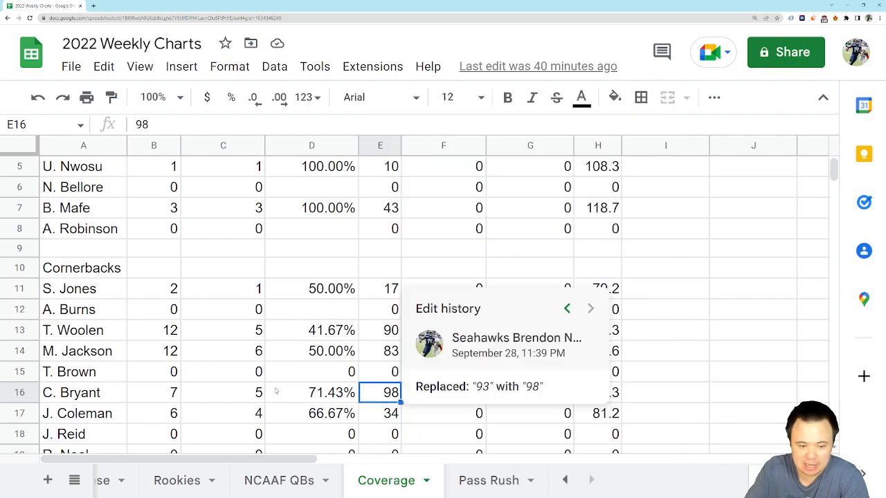
left_click(443, 392)
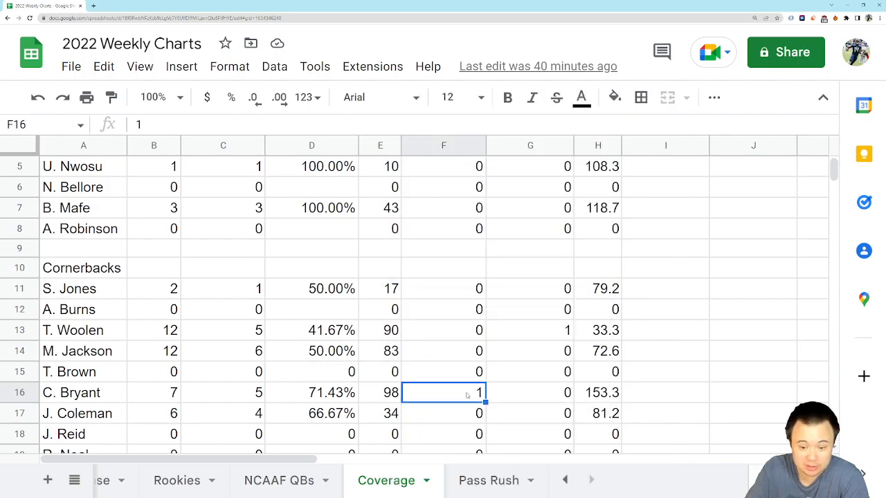
left_click(597, 392)
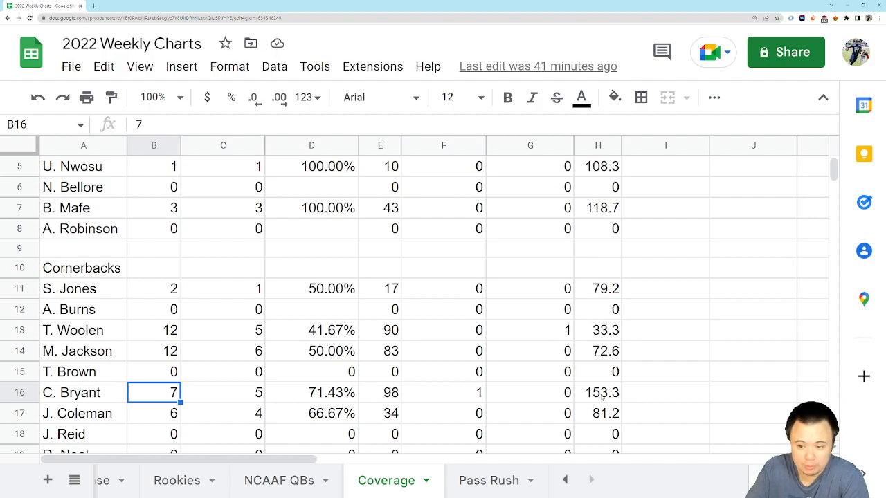
left_click(444, 393)
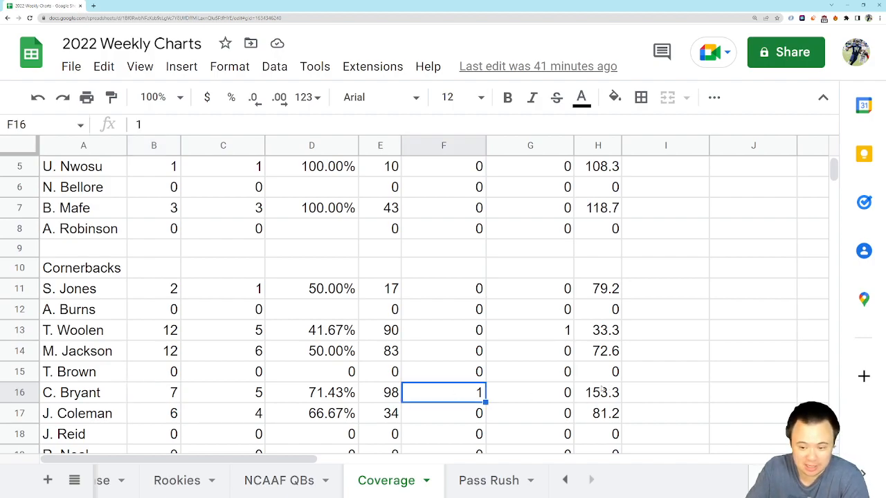
left_click(598, 392)
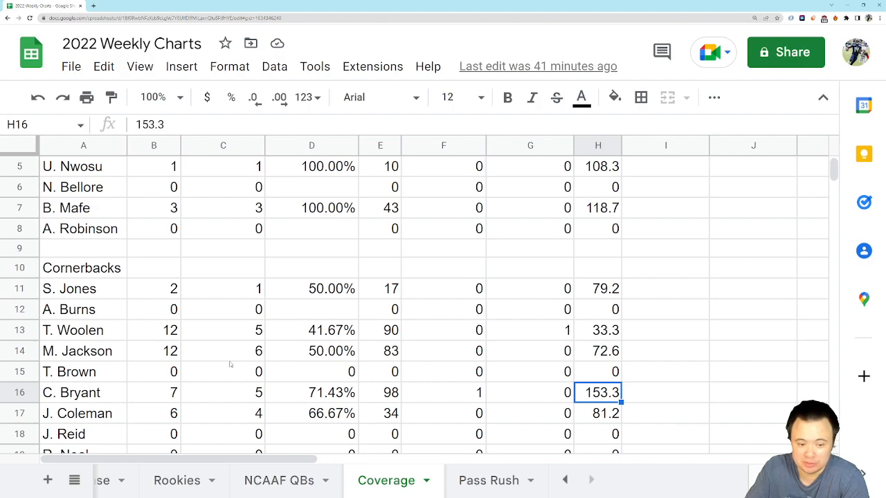
mouse_move(434, 311)
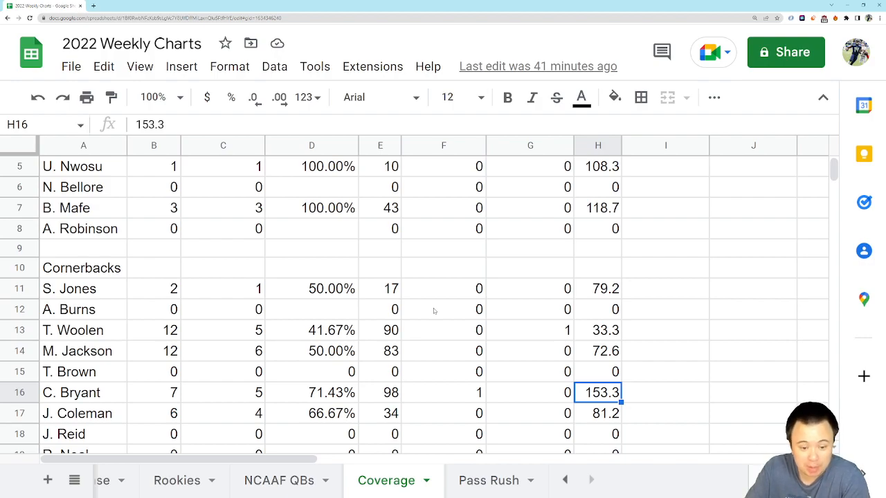
scroll("down", 3)
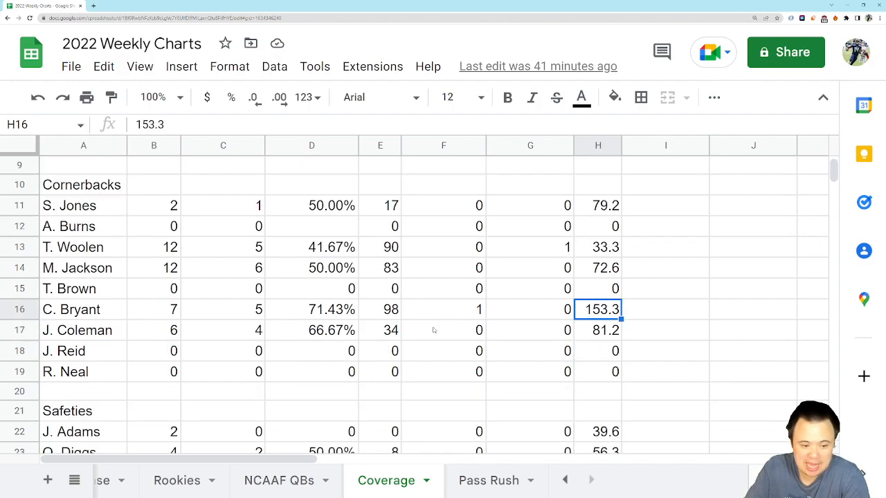
scroll("down", 3)
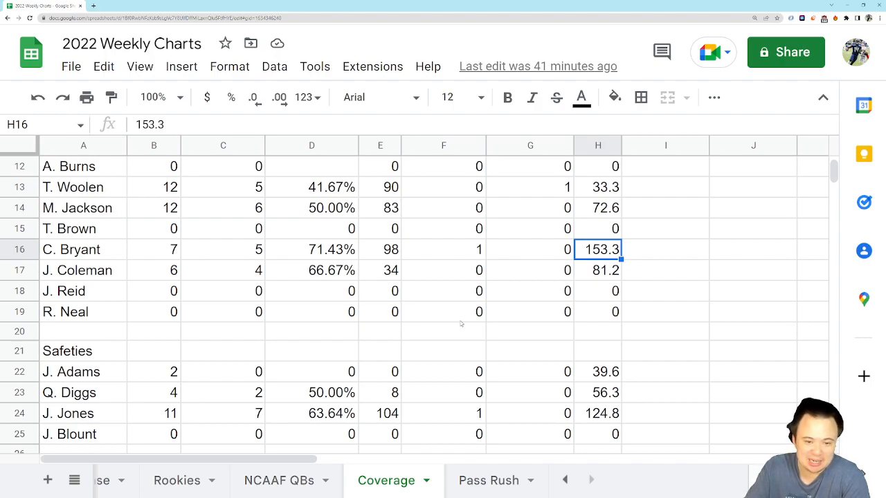
mouse_move(467, 320)
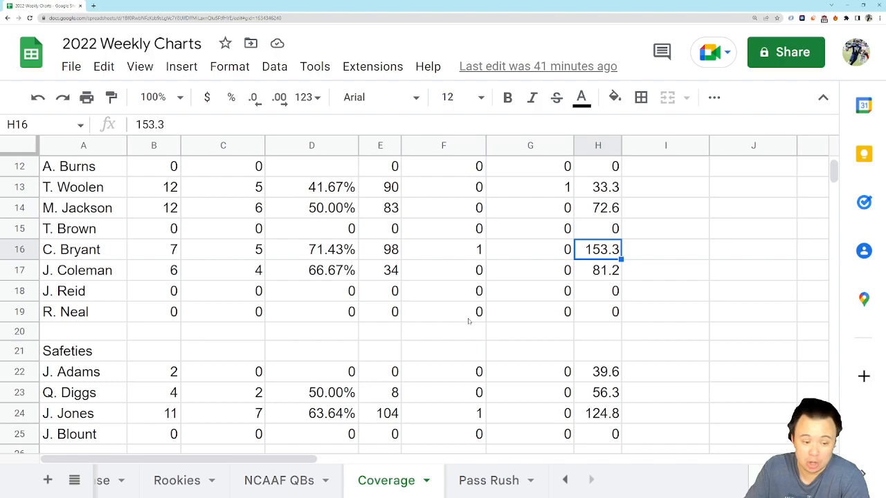
mouse_move(215, 389)
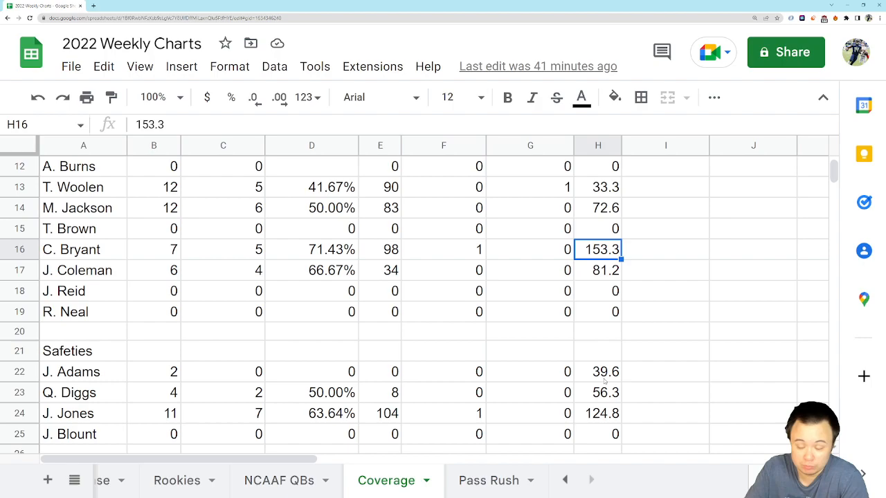
mouse_move(601, 382)
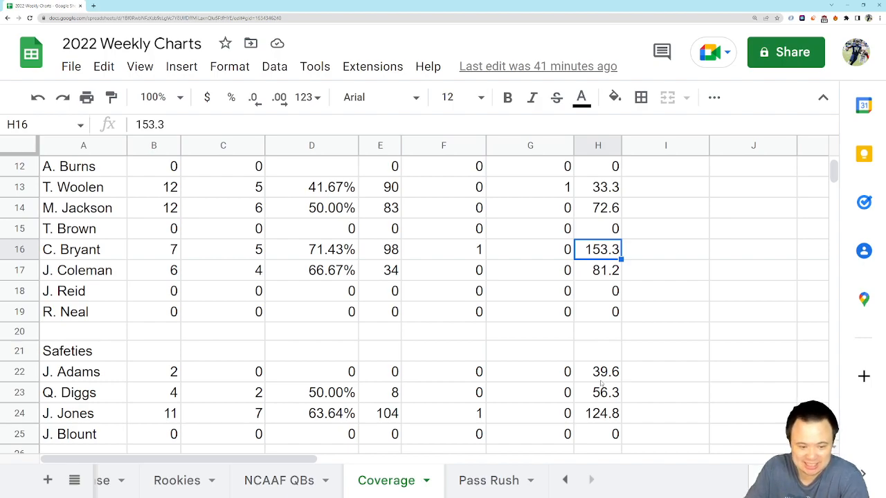
mouse_move(466, 355)
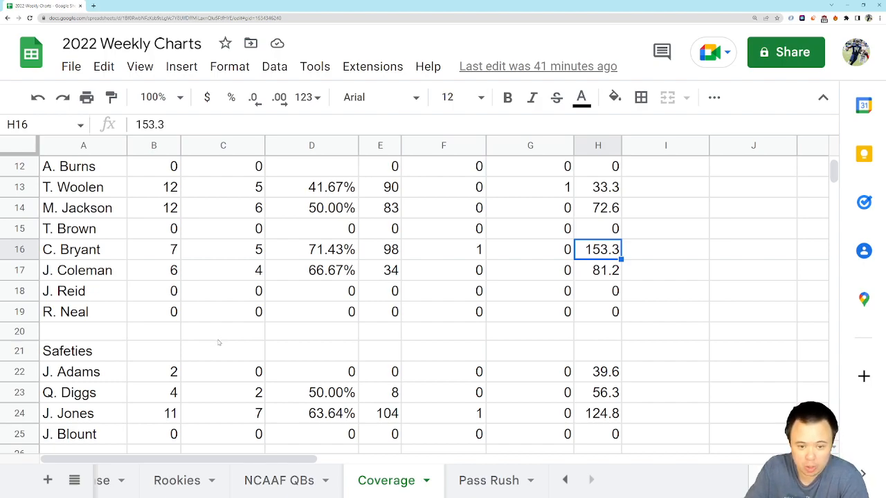
mouse_move(296, 343)
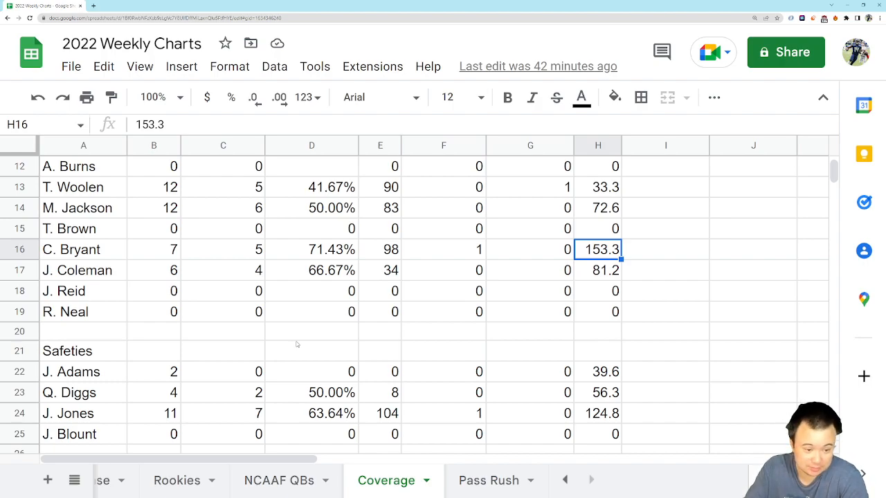
mouse_move(161, 385)
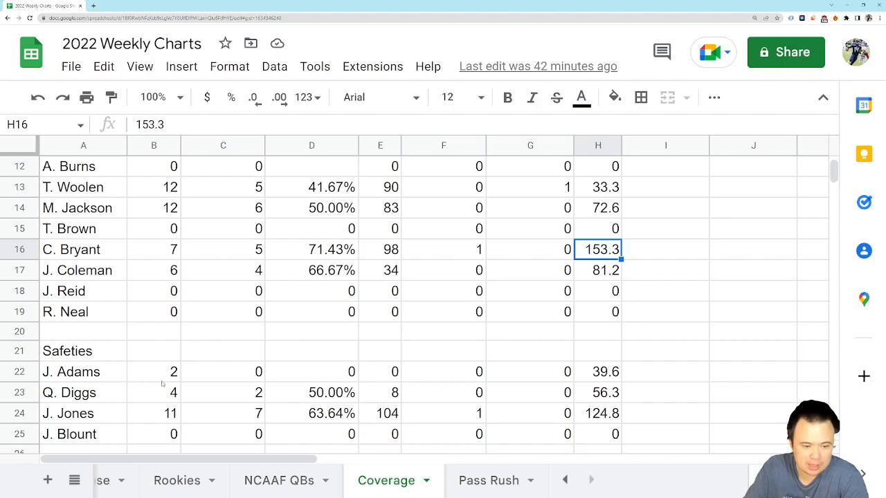
mouse_move(145, 418)
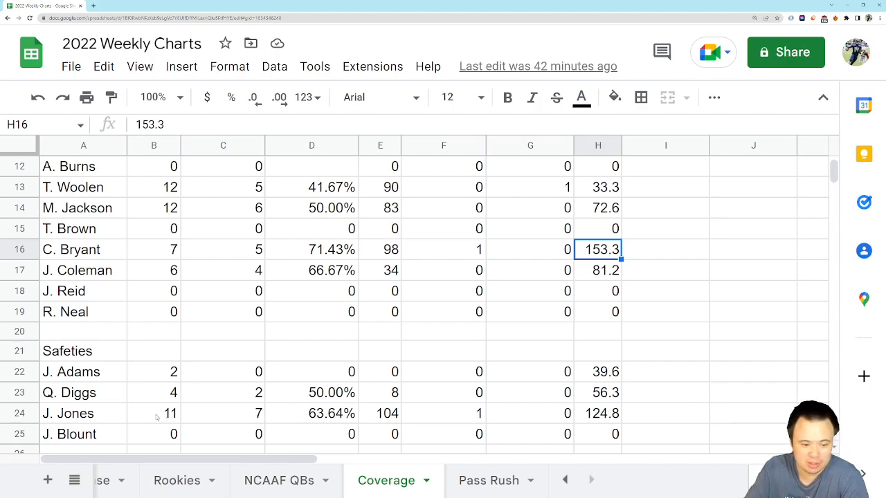
mouse_move(146, 415)
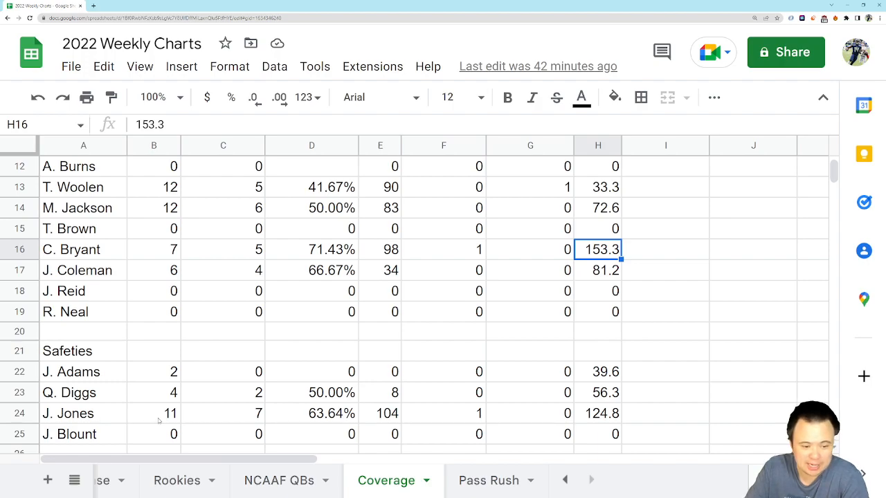
mouse_move(153, 416)
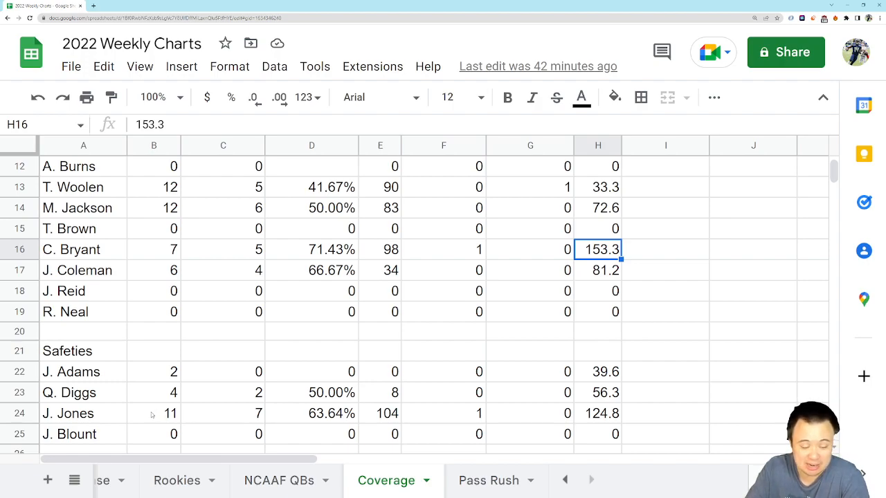
right_click(155, 413)
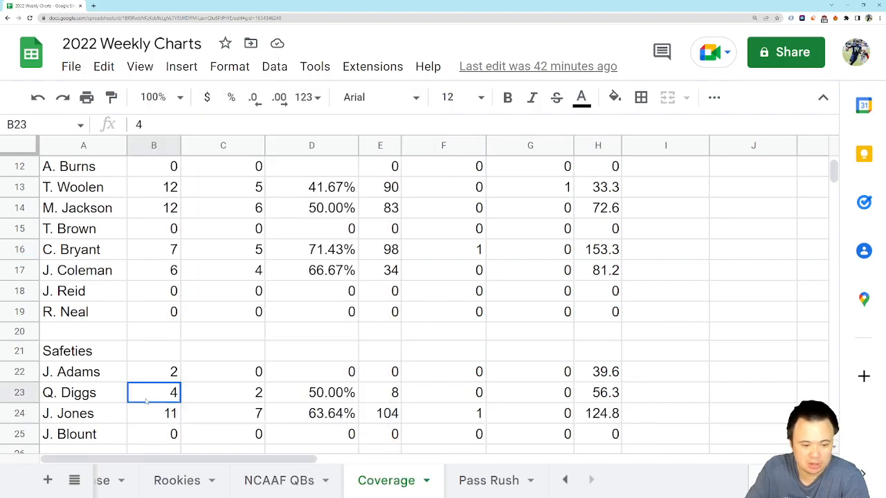
left_click(223, 414)
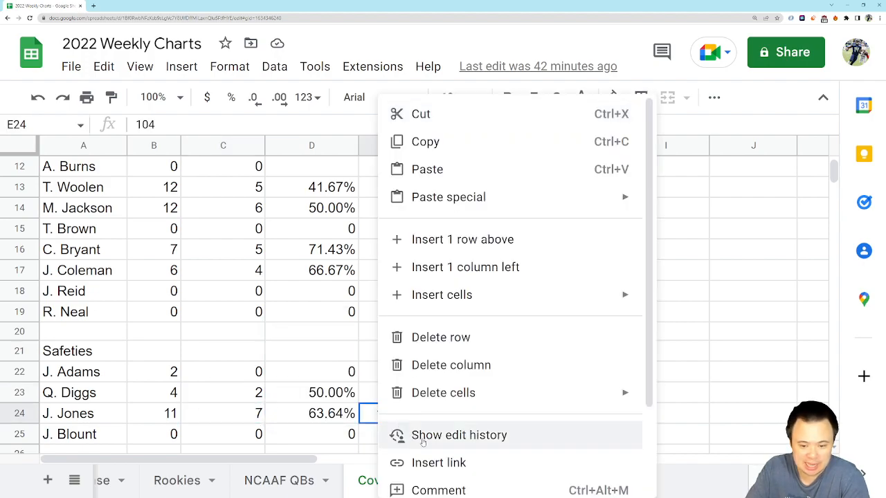
left_click(458, 434)
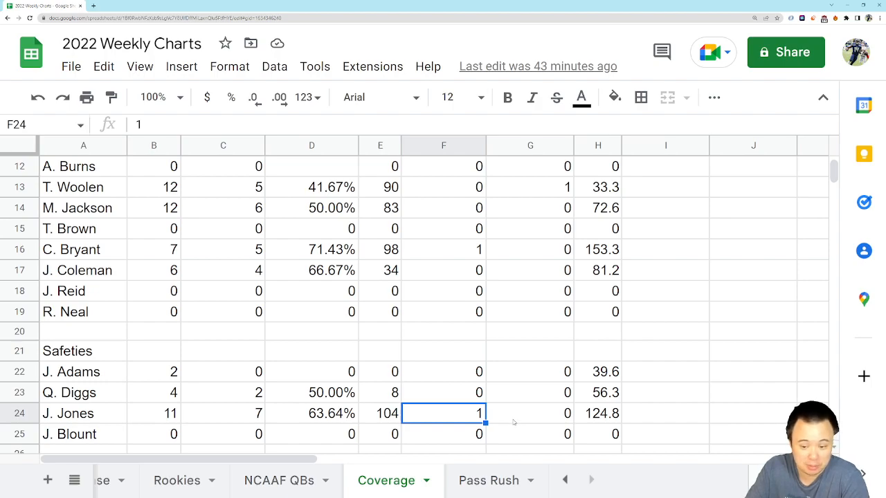
left_click(381, 414)
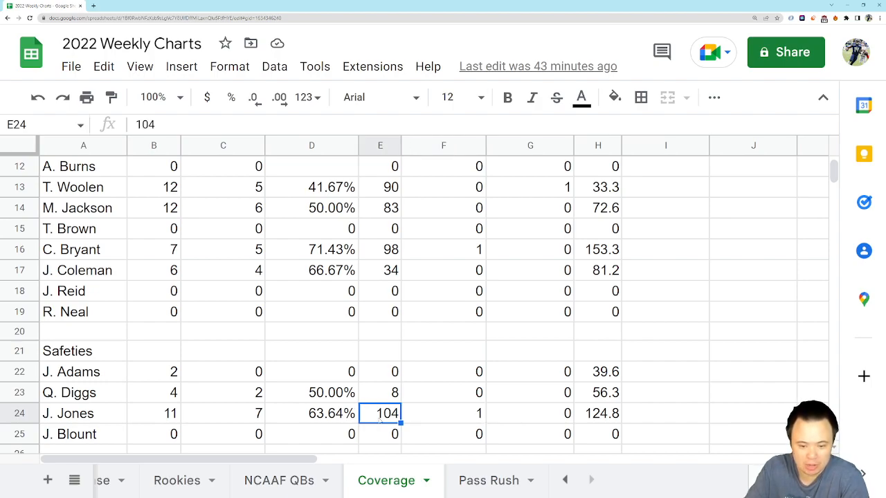
mouse_move(537, 423)
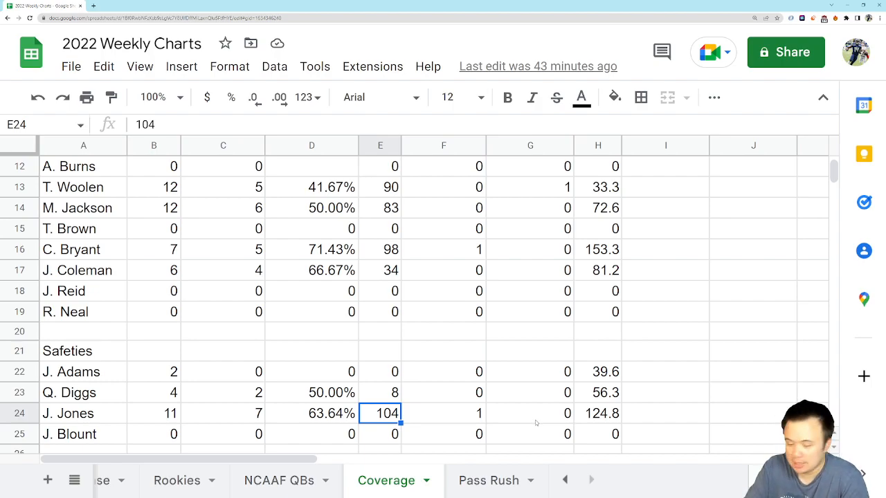
left_click(598, 413)
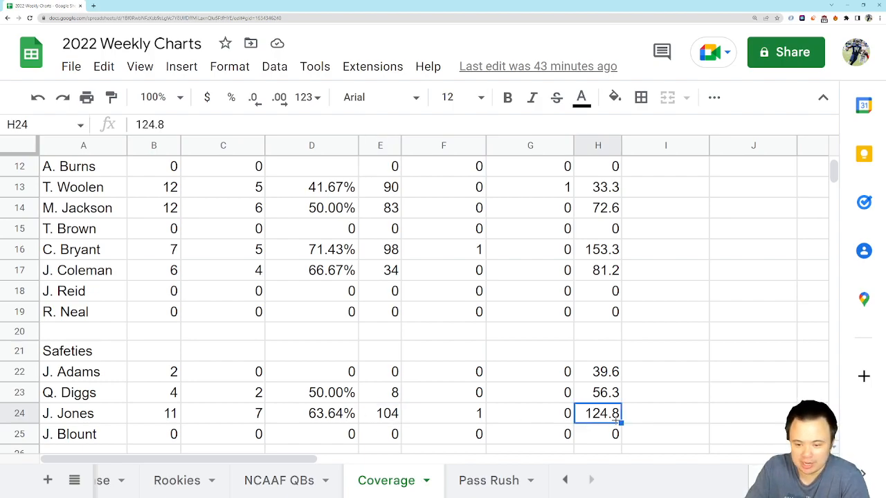
mouse_move(466, 415)
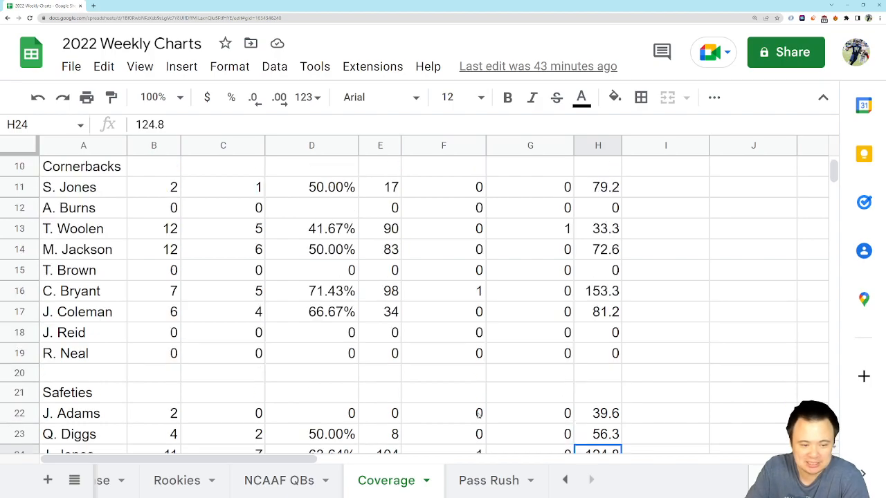
scroll("down", 3)
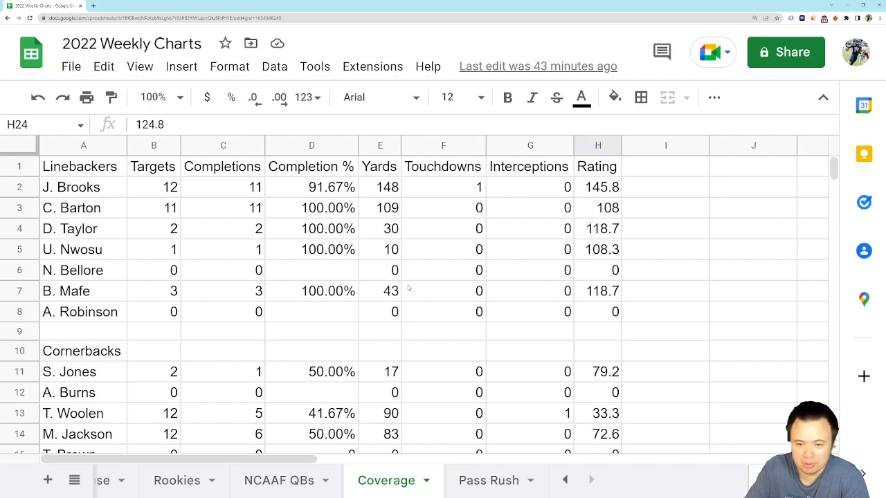
mouse_move(364, 278)
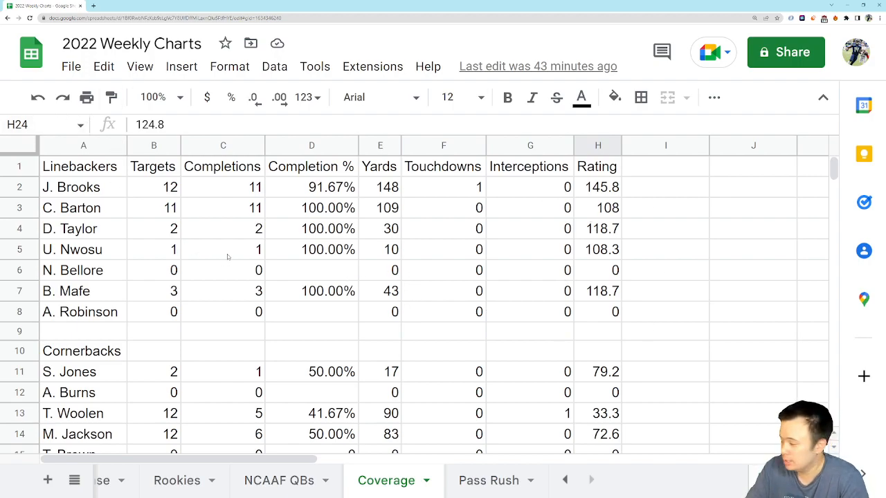
scroll("down", 3)
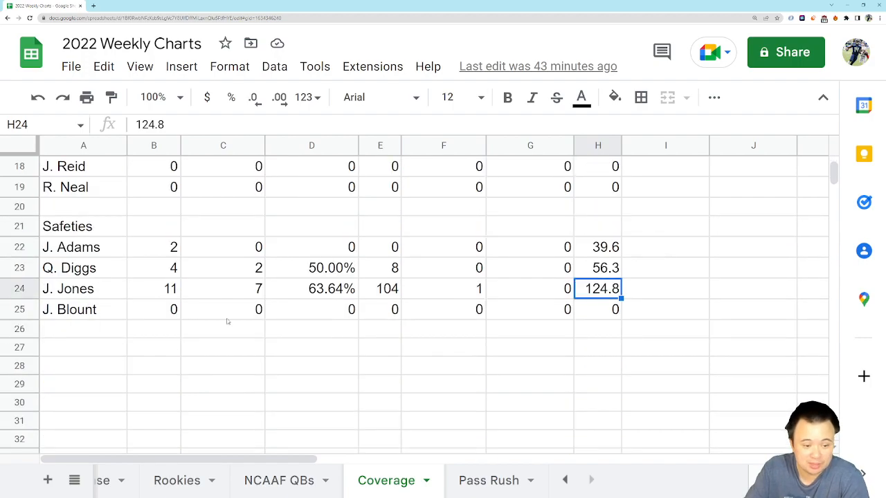
left_click(154, 288)
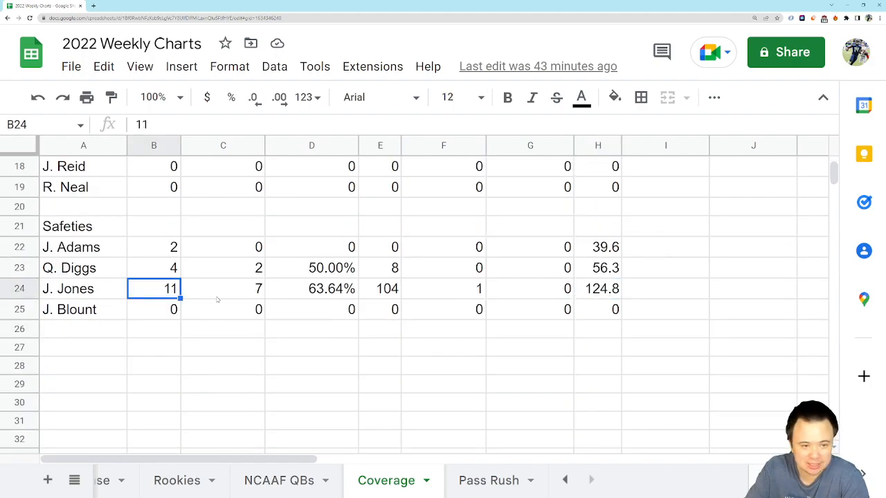
left_click(223, 289)
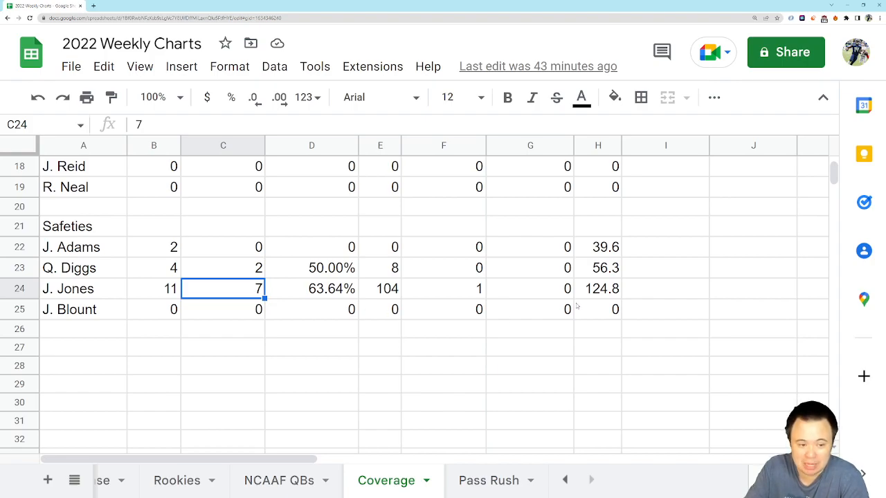
left_click(665, 289)
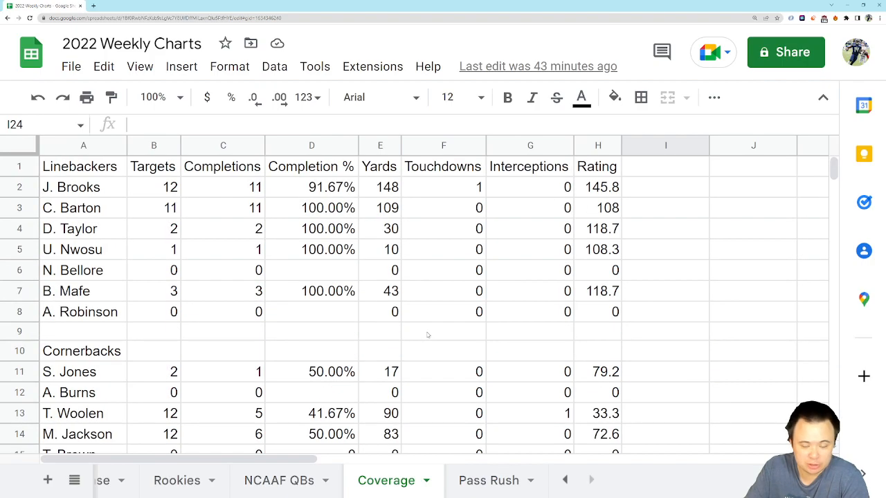
mouse_move(425, 318)
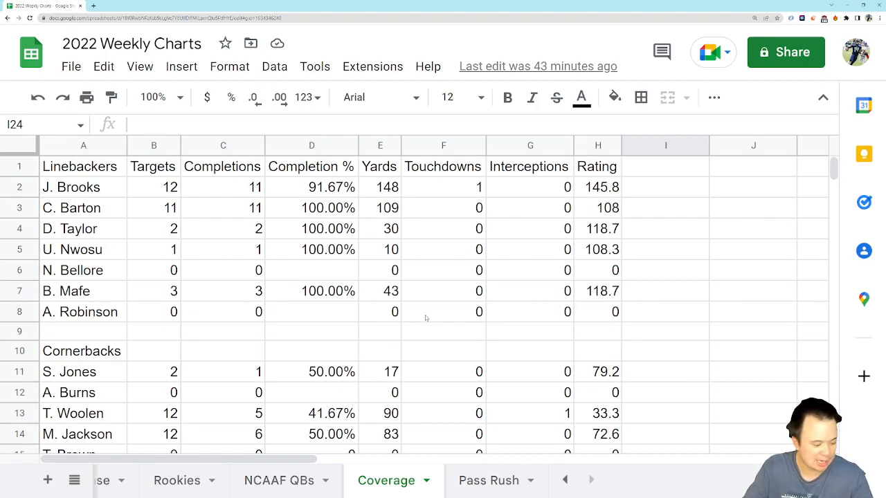